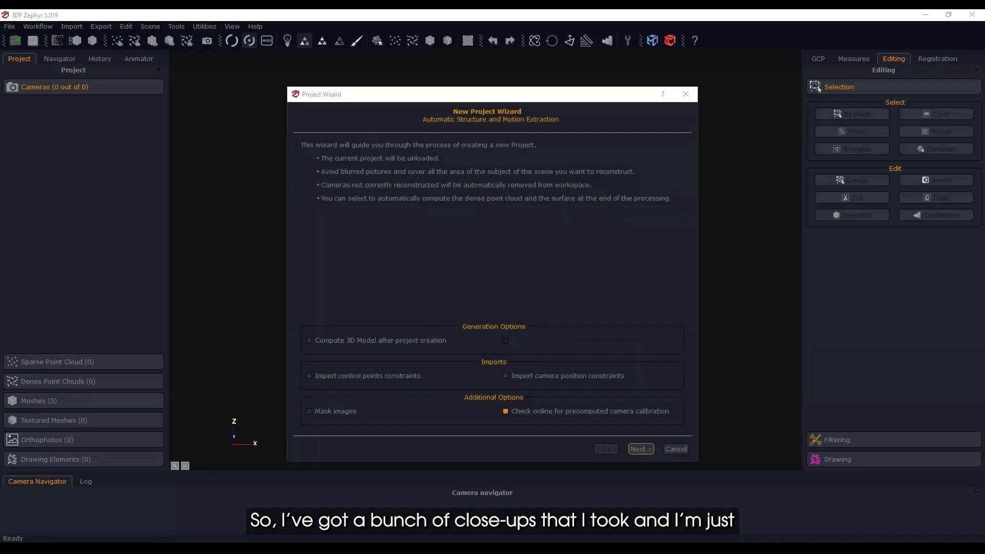
# Step: Load the 159 storefront photos and advance to the camera orientation presets page
pyautogui.click(640, 448)
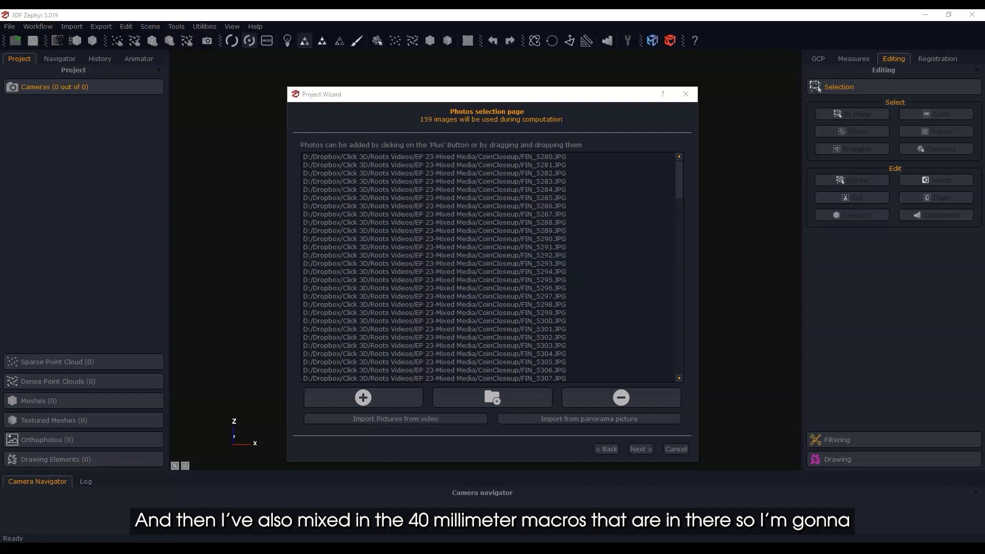
pyautogui.scroll(-3)
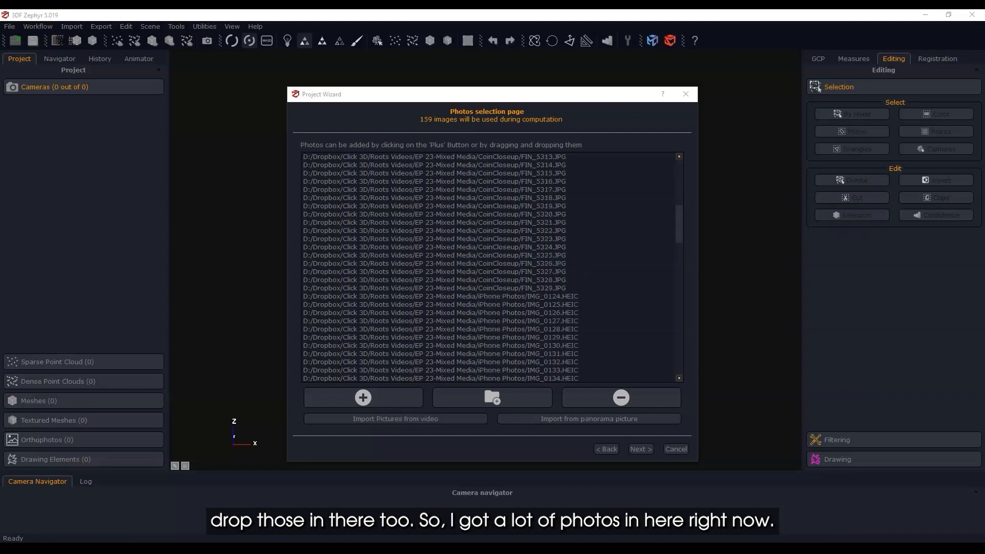
pyautogui.scroll(-3)
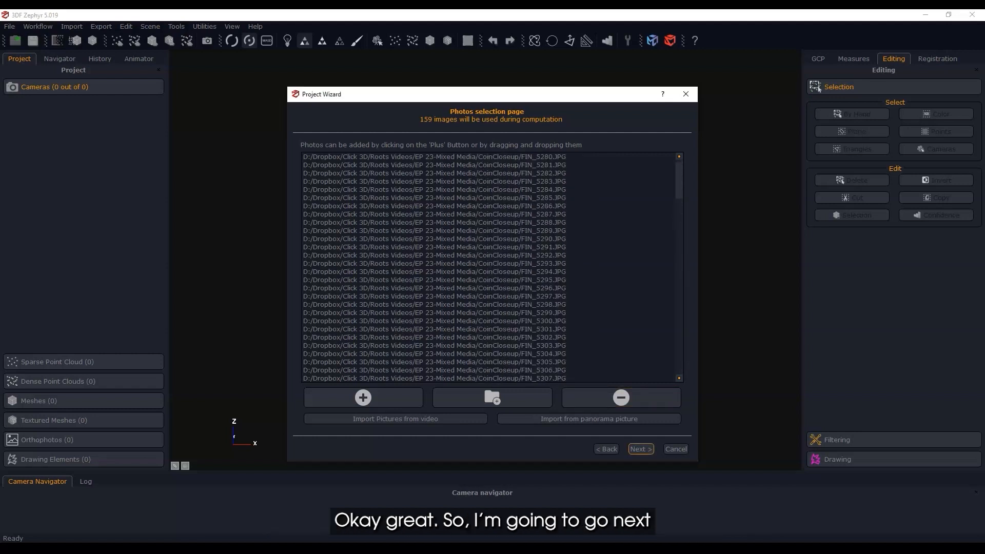
pyautogui.click(639, 448)
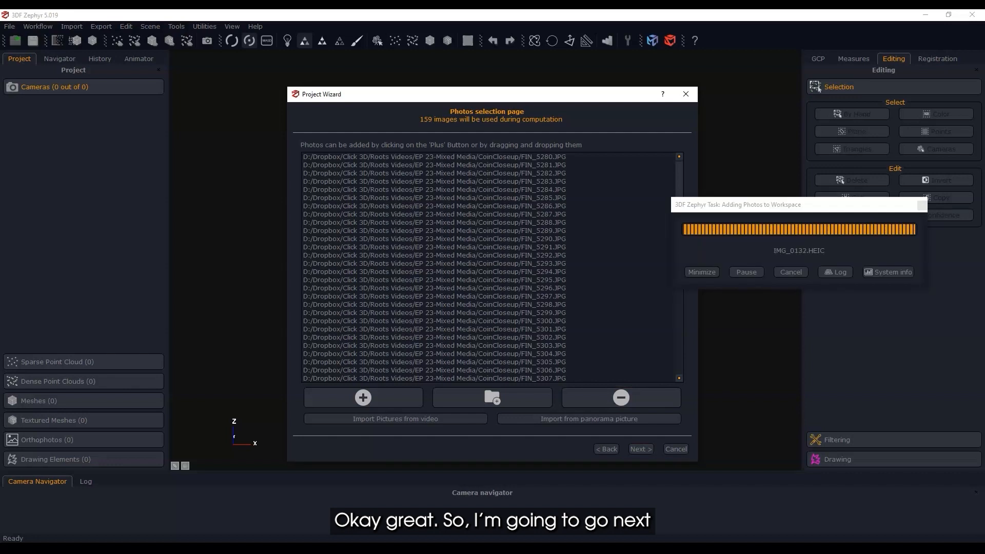
pyautogui.click(640, 448)
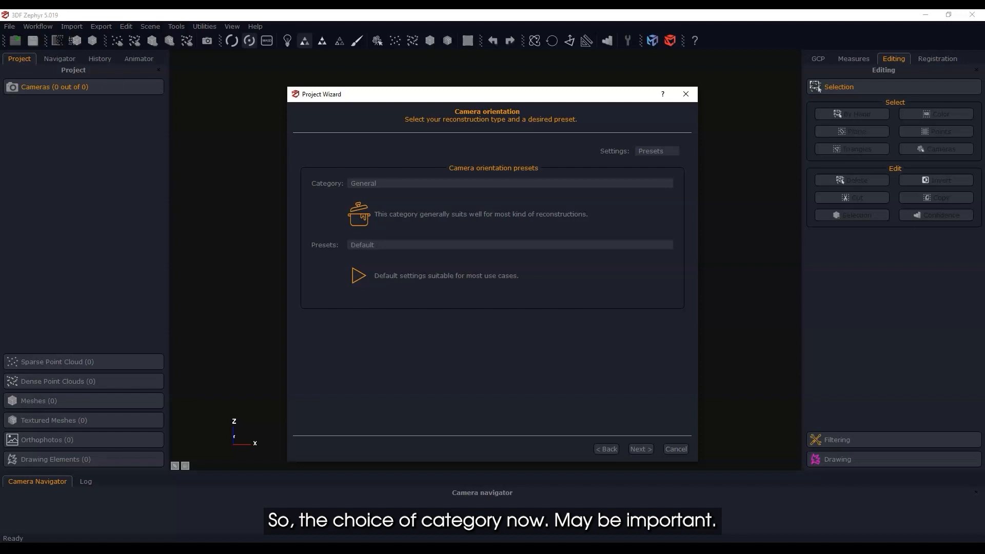
# Step: Set the orientation category to Urban with the Default preset
pyautogui.click(509, 182)
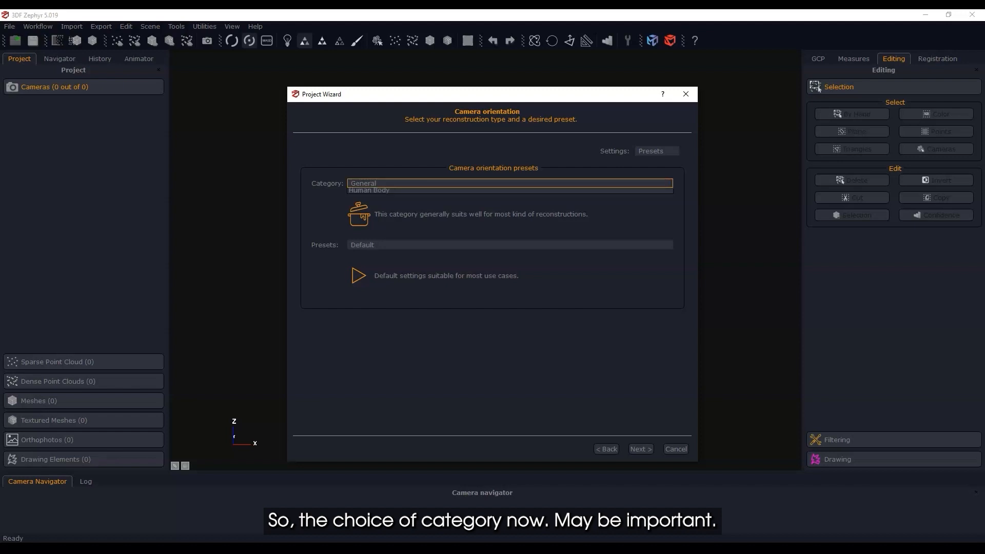
pyautogui.click(509, 183)
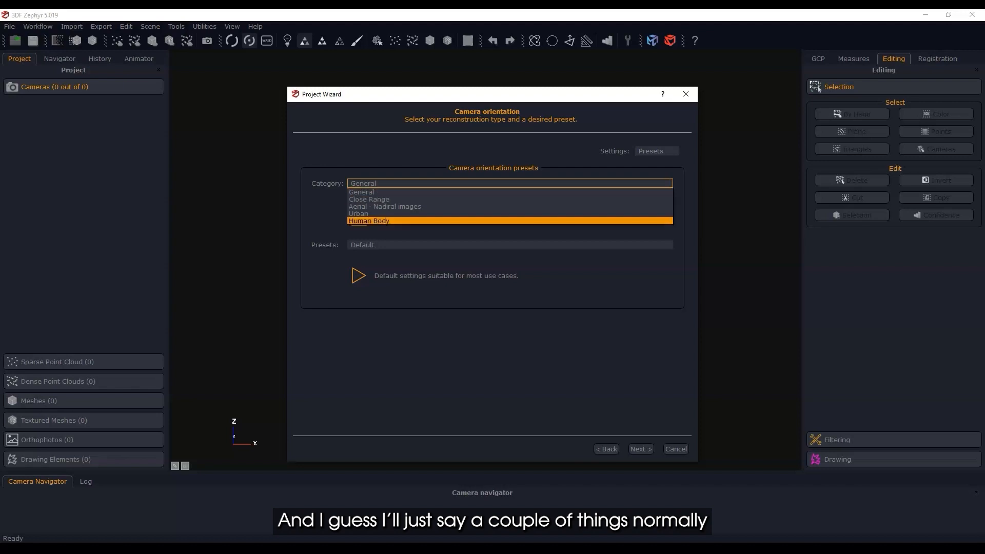
pyautogui.click(358, 213)
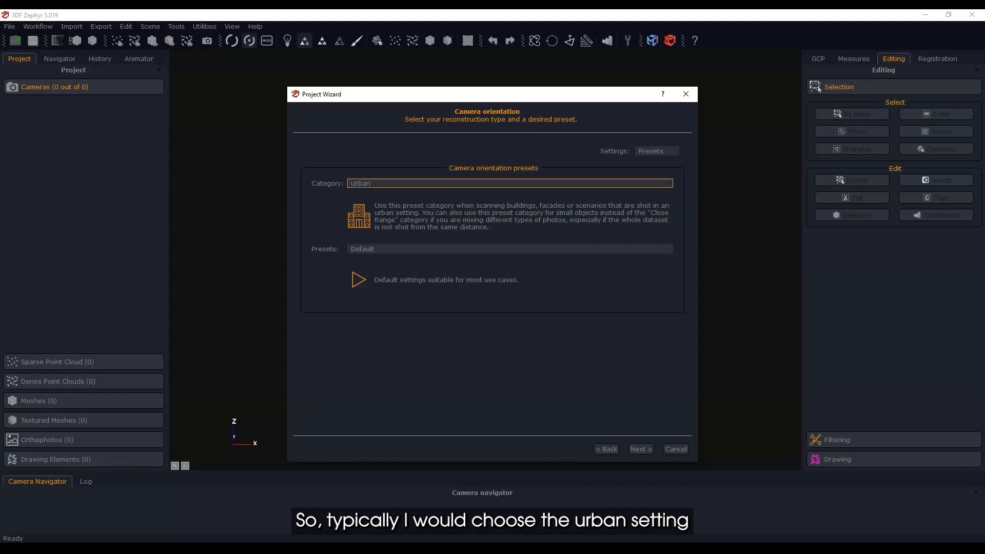
pyautogui.click(509, 249)
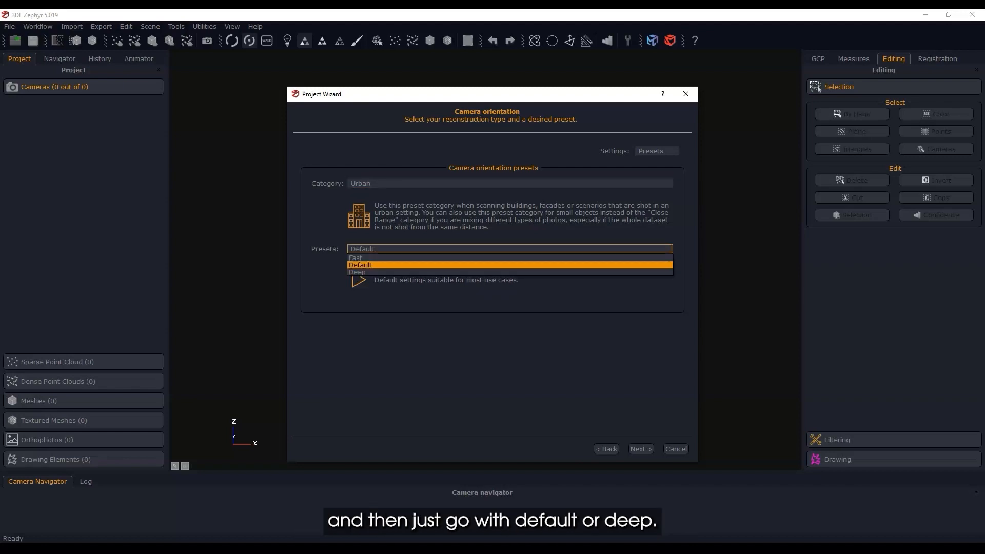
pyautogui.click(360, 264)
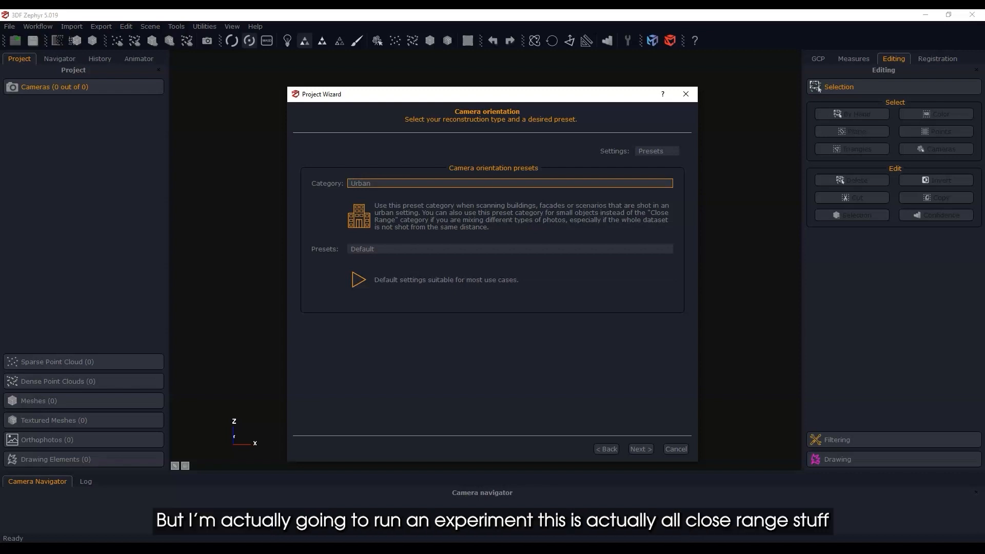
# Step: Compare the Close Range and Urban categories, ending on Close Range
pyautogui.click(509, 182)
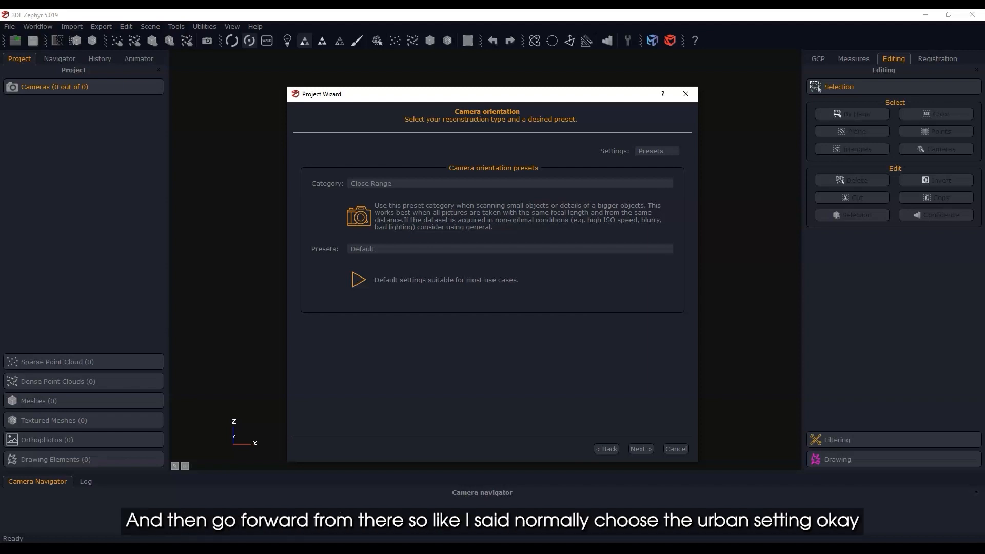
pyautogui.click(510, 183)
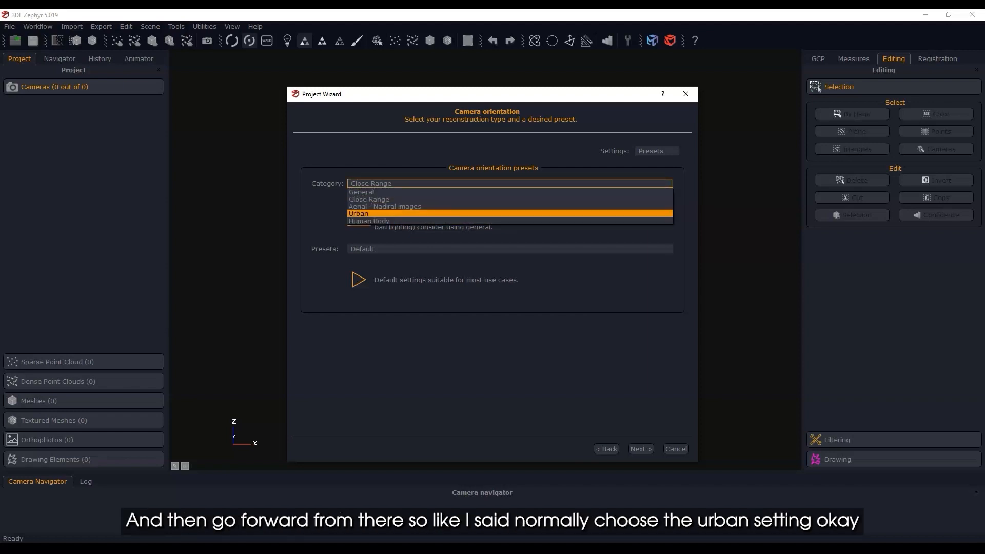
pyautogui.click(358, 213)
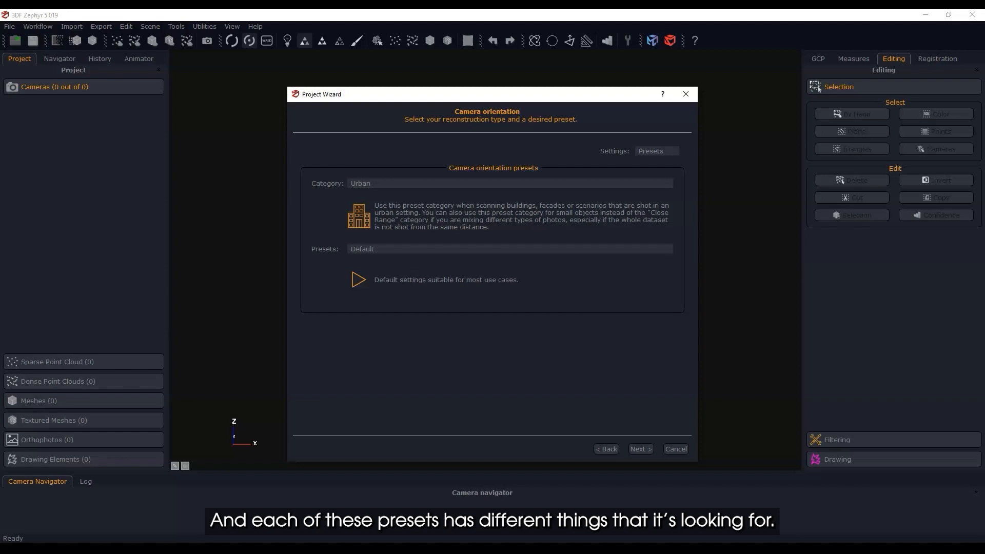
pyautogui.click(509, 183)
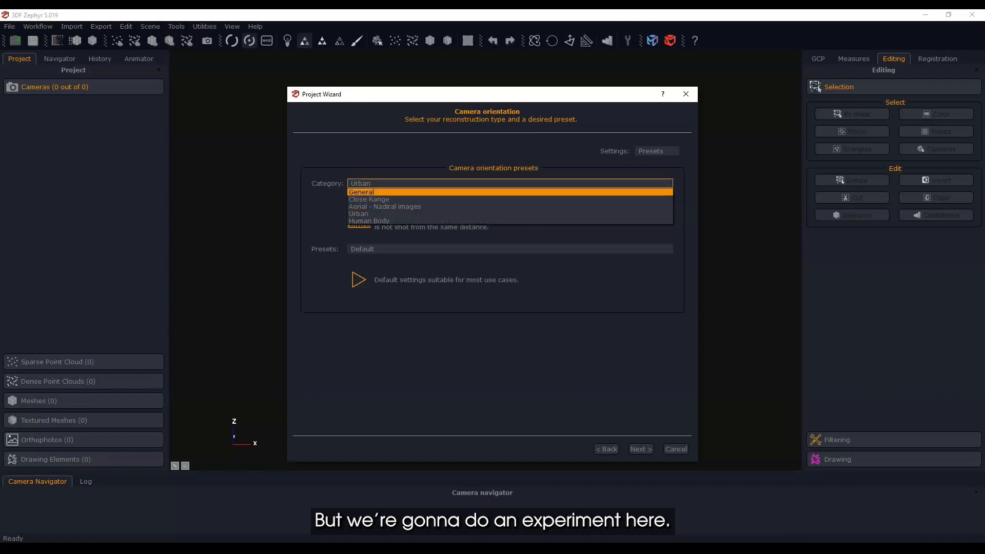
pyautogui.click(369, 199)
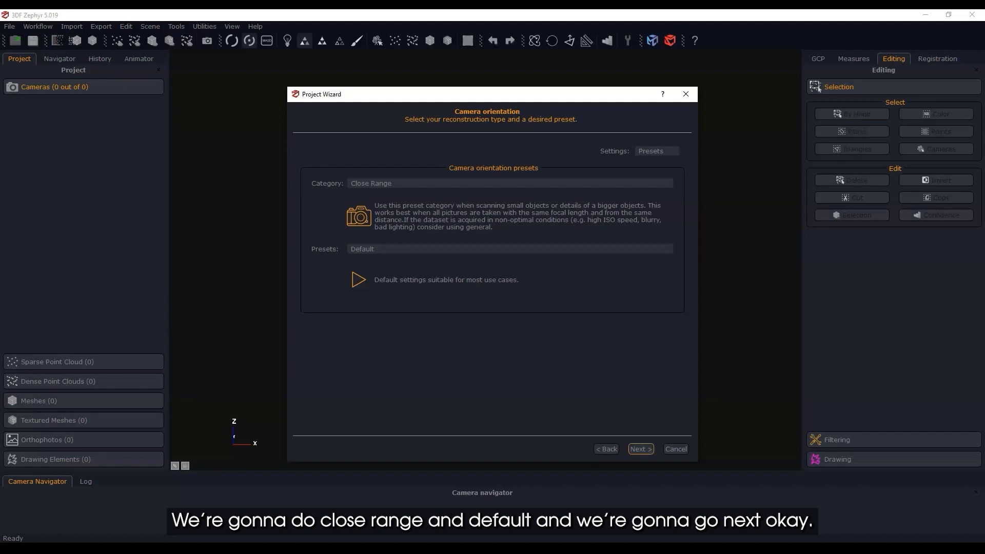
# Step: Orient all 159 photos with Close Range/Default settings and close the results summary
pyautogui.click(640, 449)
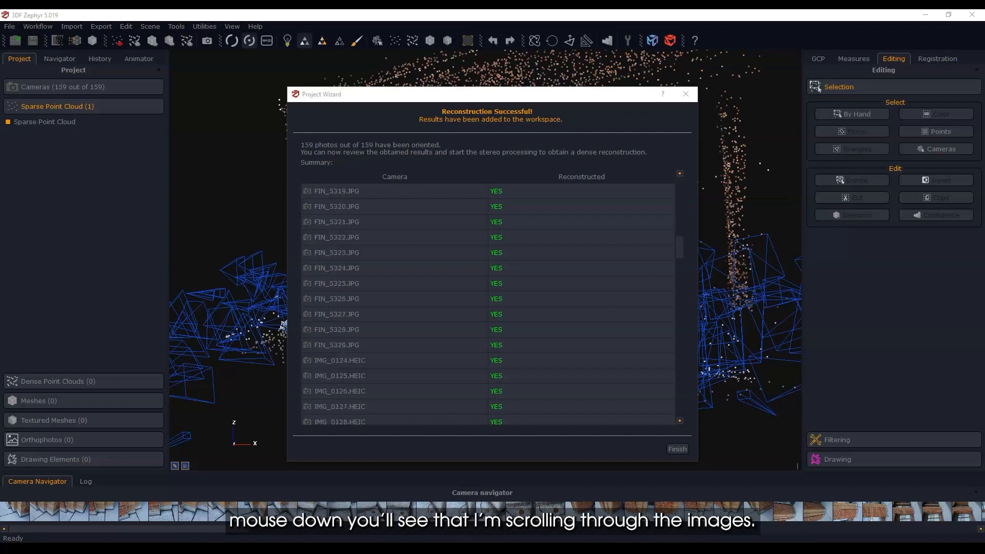
pyautogui.scroll(-3)
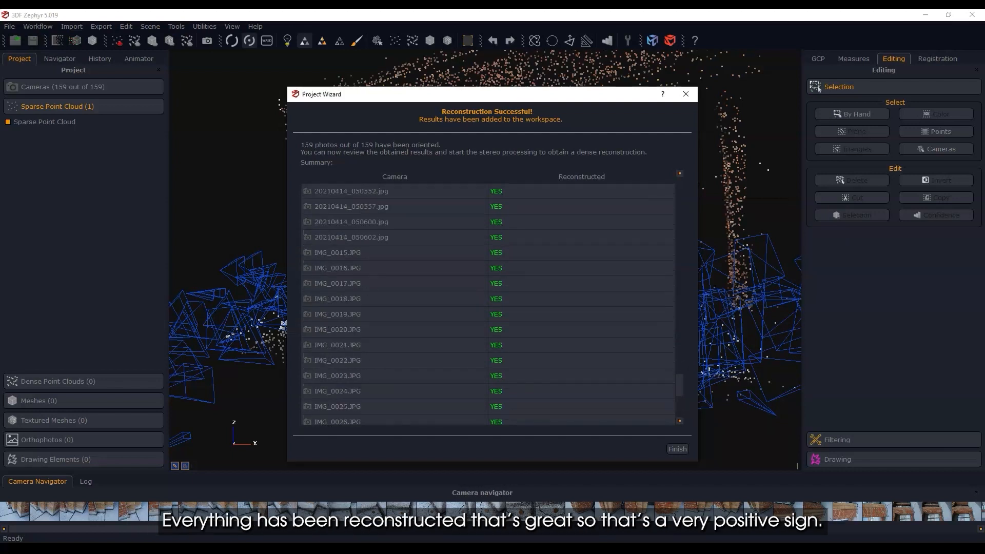
pyautogui.scroll(-3)
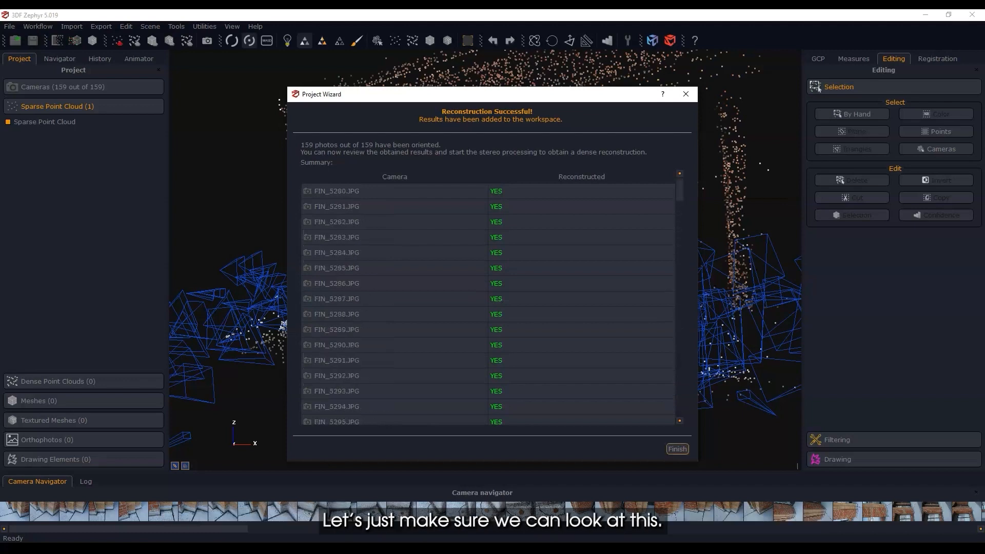
pyautogui.click(677, 448)
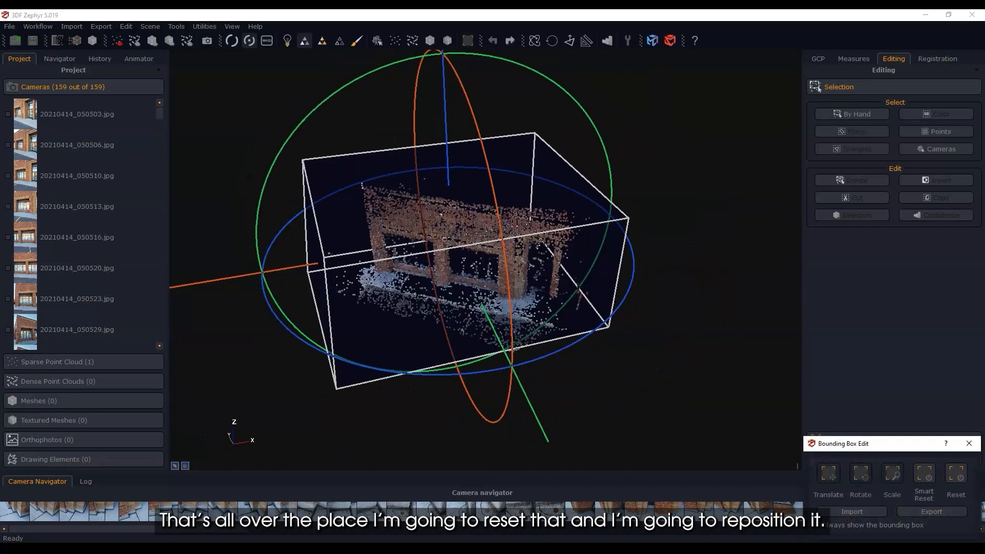
# Step: Reset the misplaced bounding box around the storefront point cloud
pyautogui.click(956, 476)
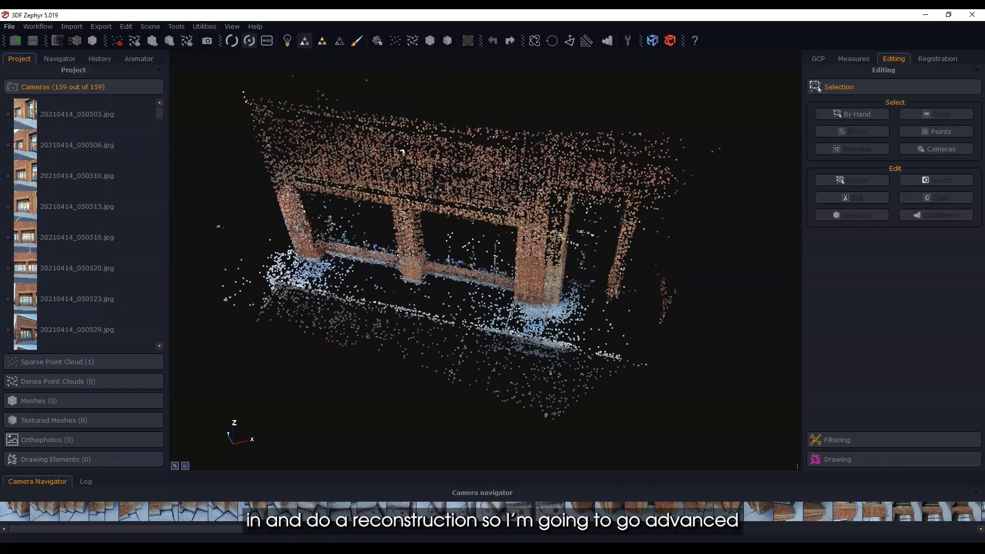
# Step: Generate a dense point cloud from all 159 cameras with the Default preset
pyautogui.click(37, 26)
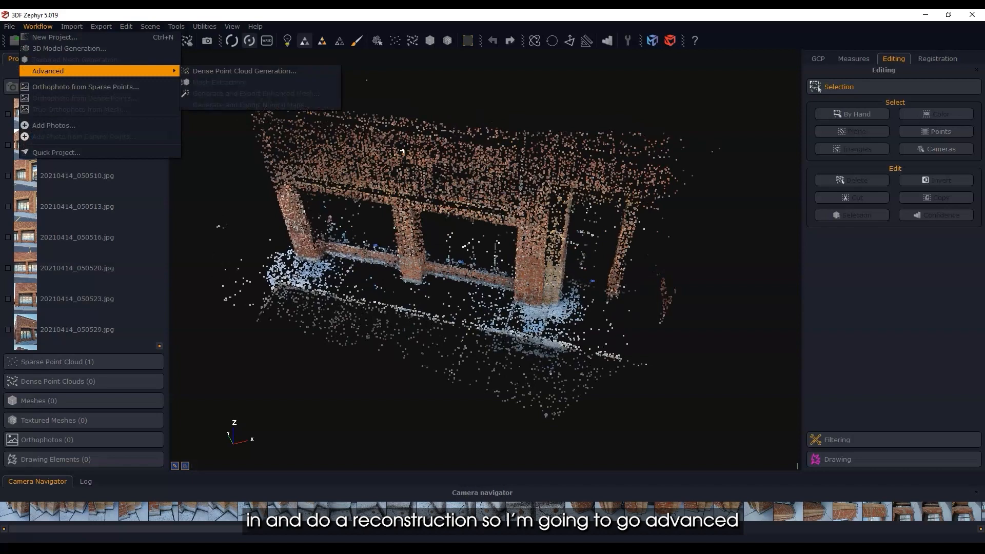
pyautogui.click(243, 70)
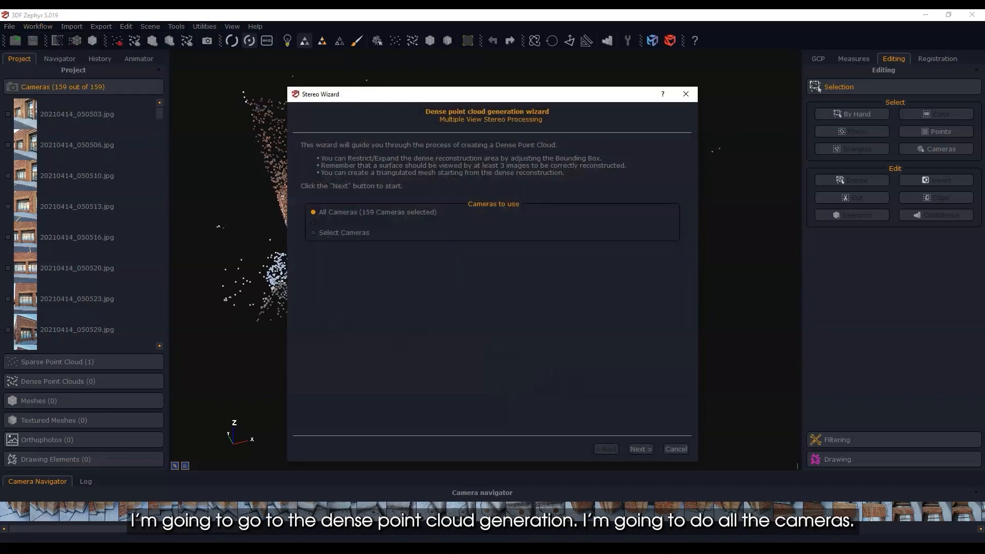
pyautogui.click(639, 448)
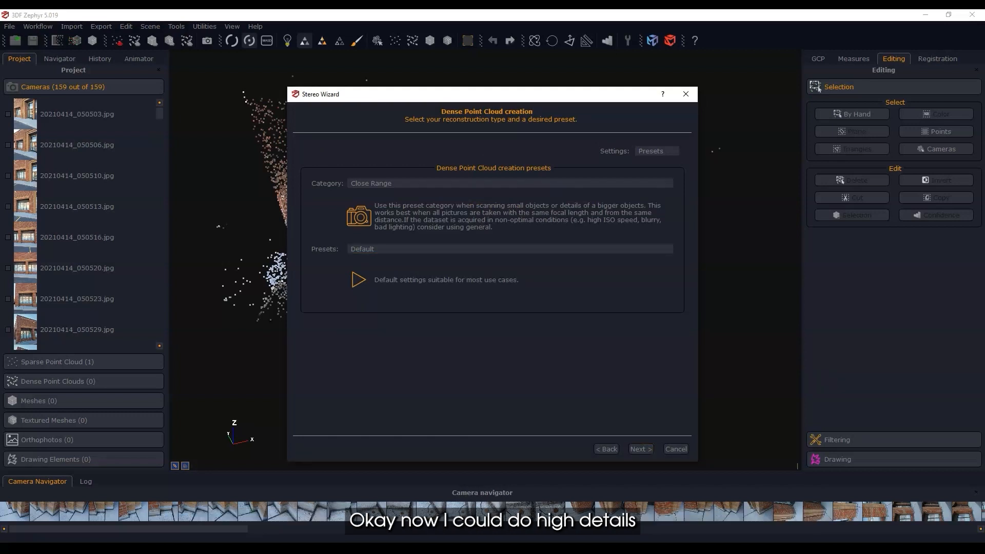
pyautogui.click(509, 249)
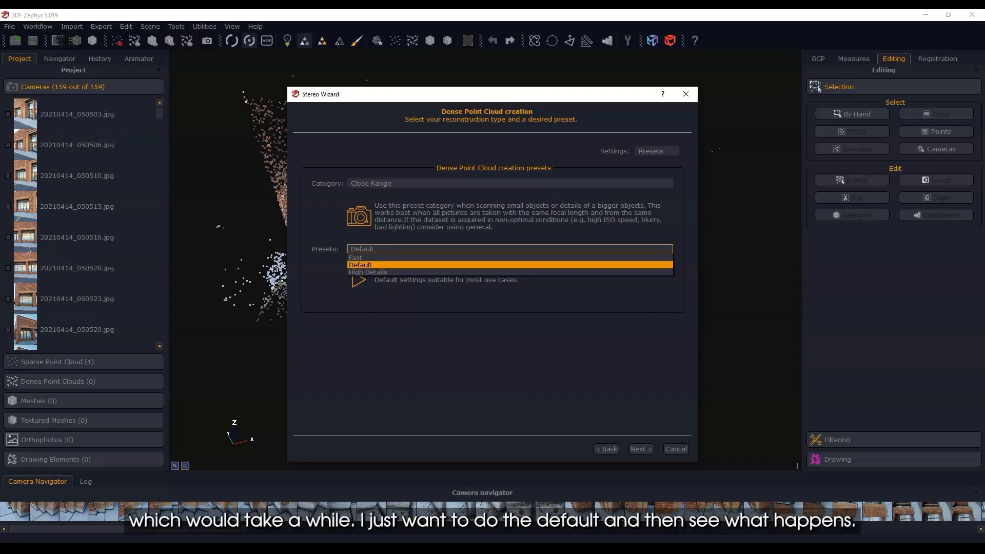
pyautogui.click(360, 265)
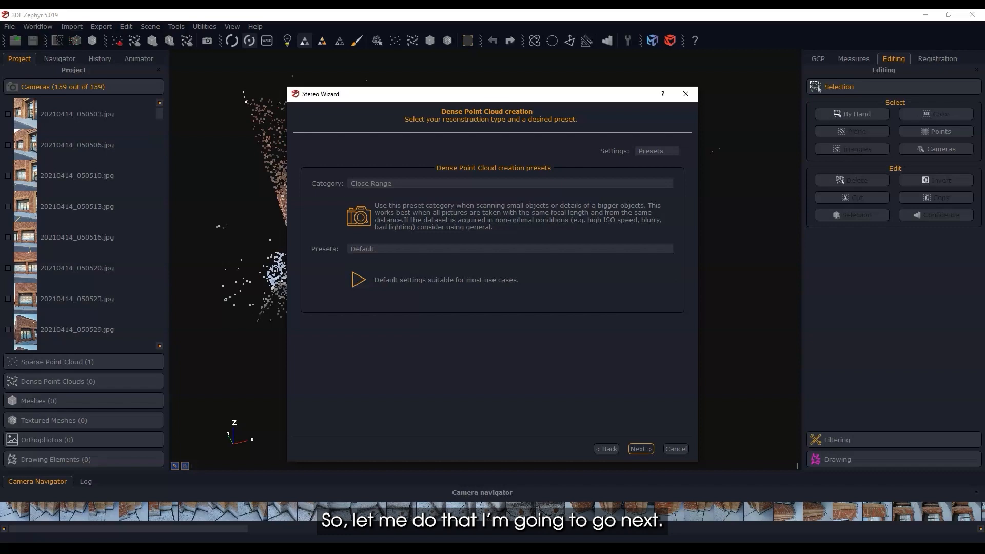
pyautogui.click(640, 449)
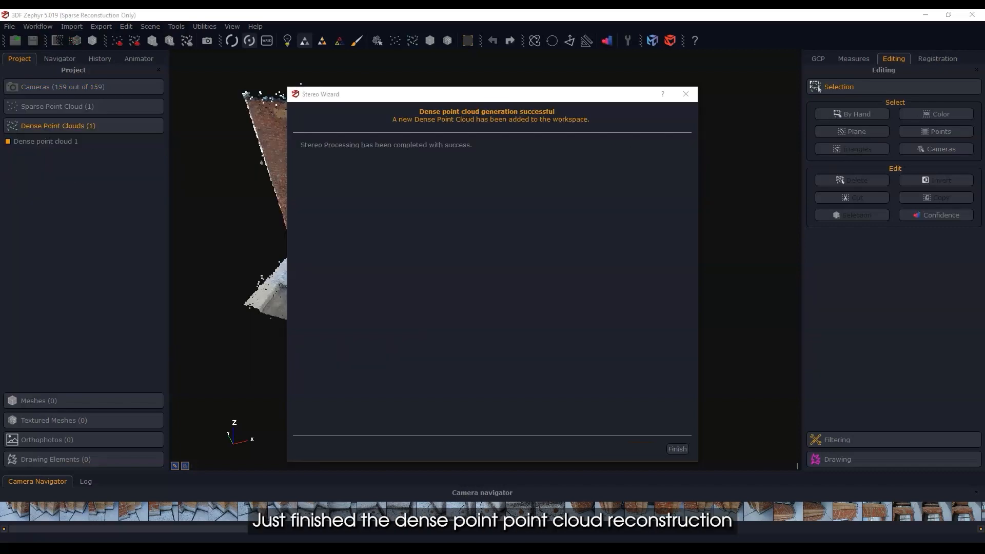
pyautogui.click(677, 449)
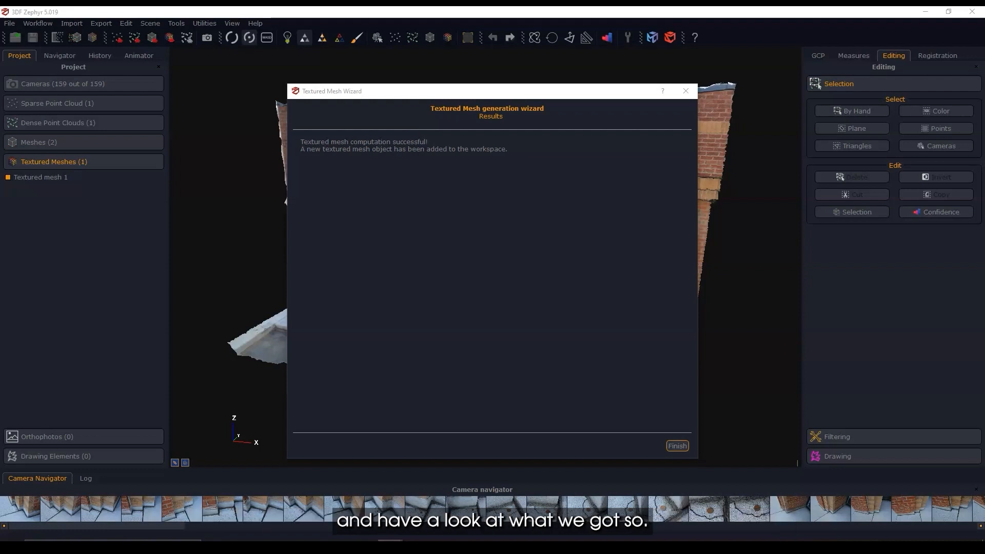
# Step: Close the texturing results to view Textured mesh 1 of the storefront
pyautogui.click(677, 446)
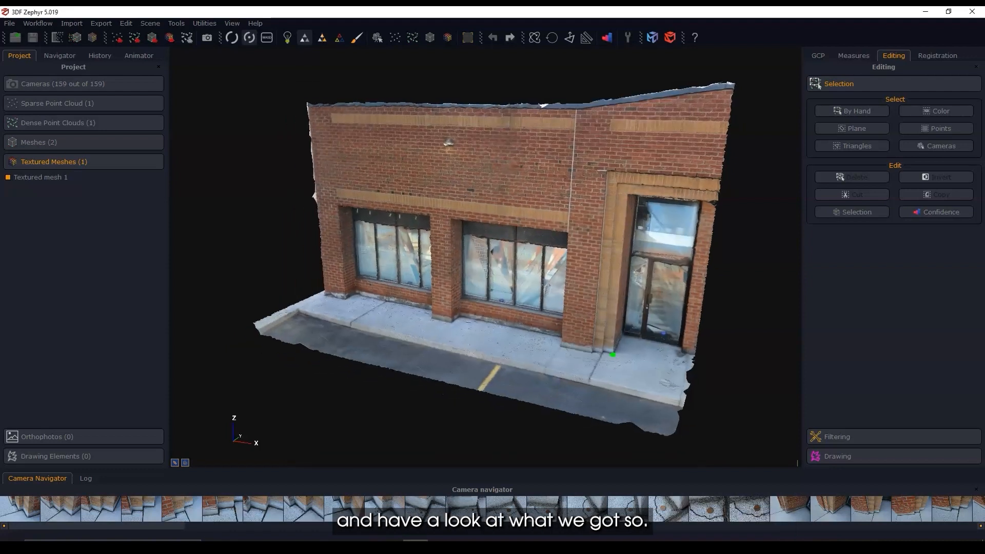